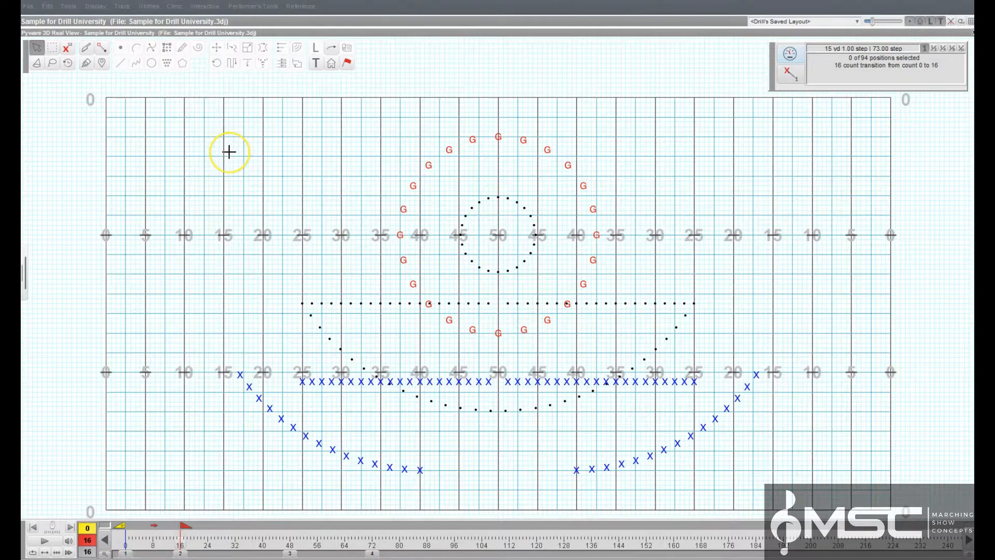
mouse_move(197, 75)
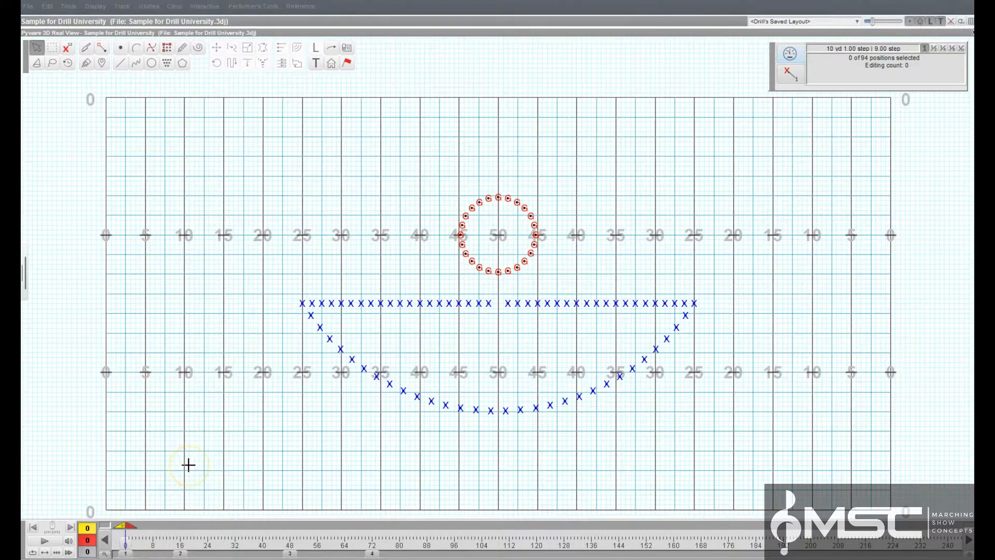
- Redisplay the count 0 to 16 transition with the guard circle and curved X lines
click(123, 530)
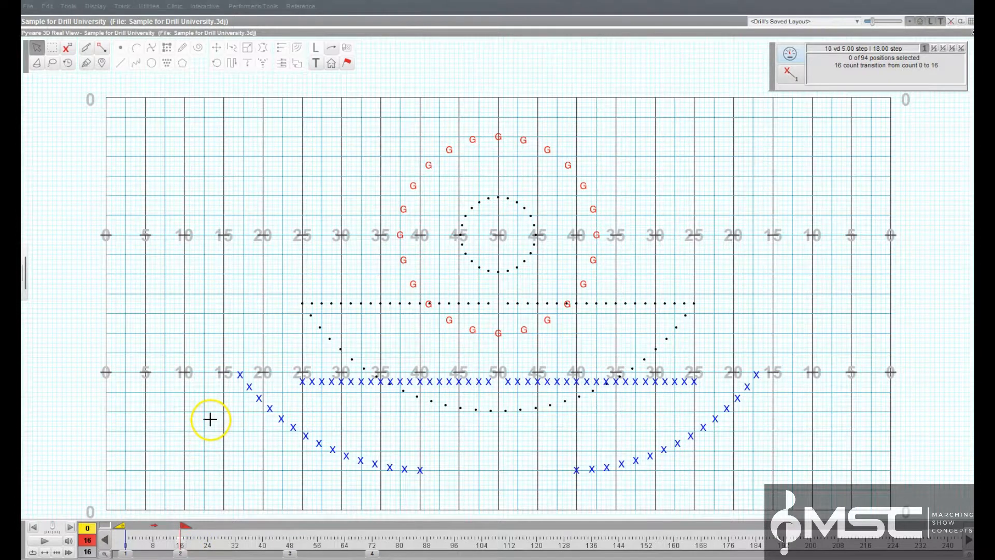
click(185, 529)
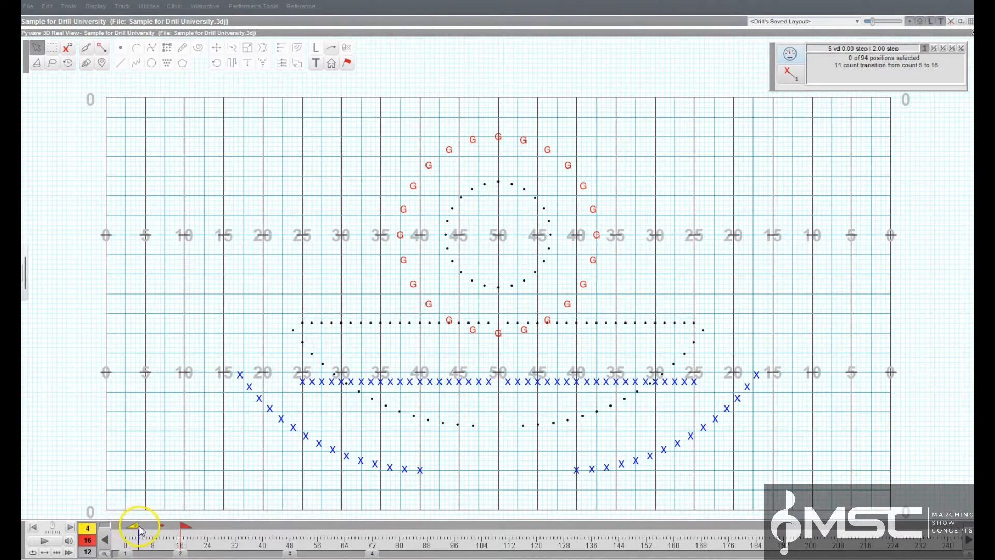
click(122, 529)
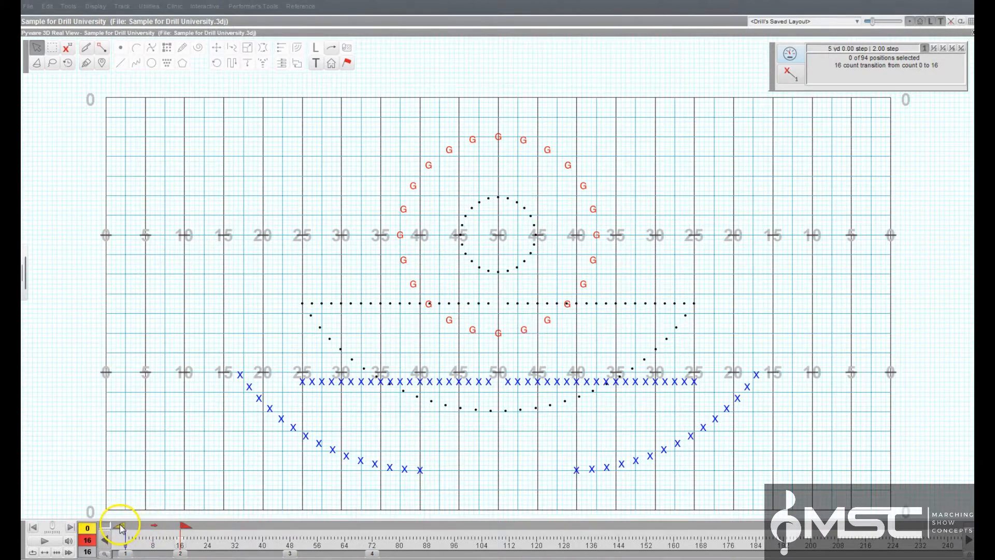
click(121, 527)
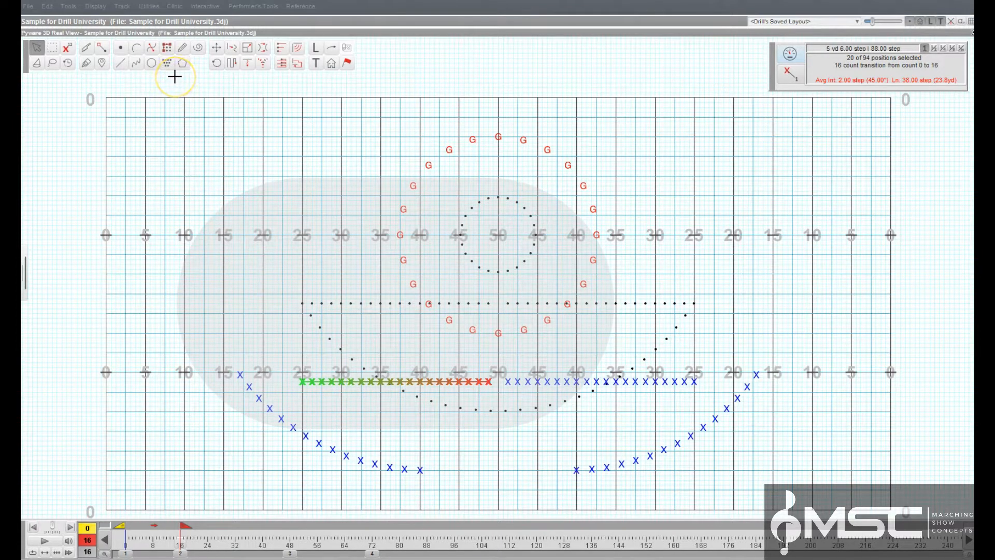
mouse_move(174, 76)
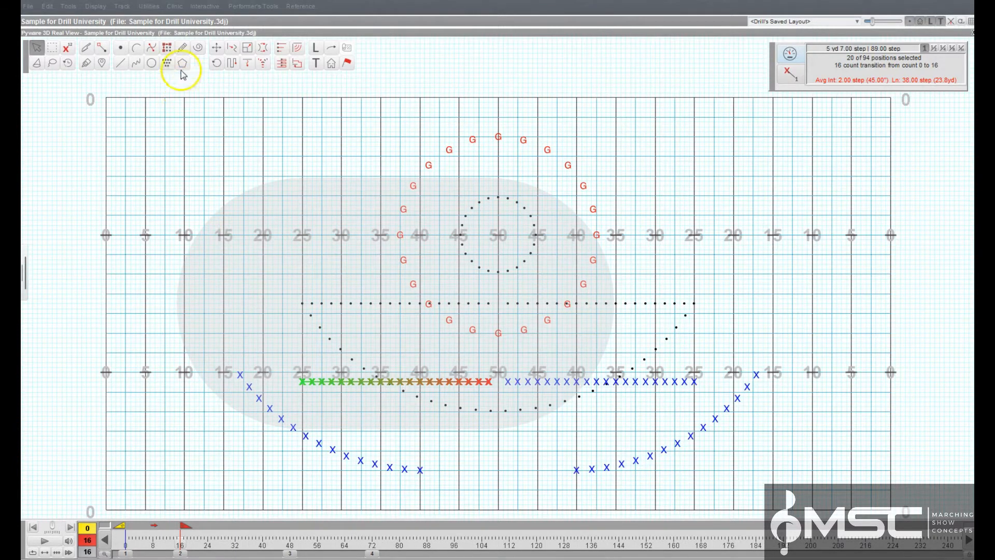
- Activate the Freeform tool for the 20 selected front-line X performers
click(181, 63)
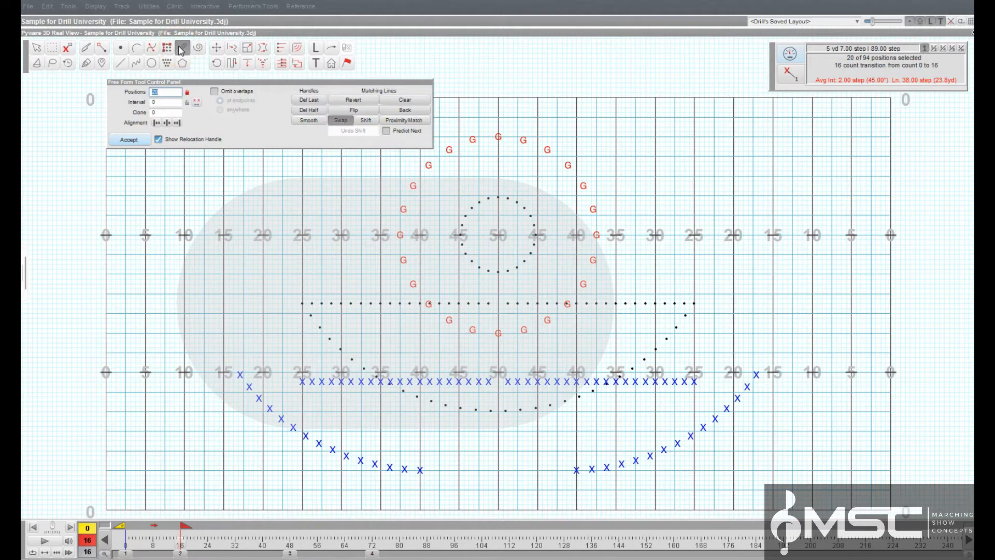
mouse_move(197, 225)
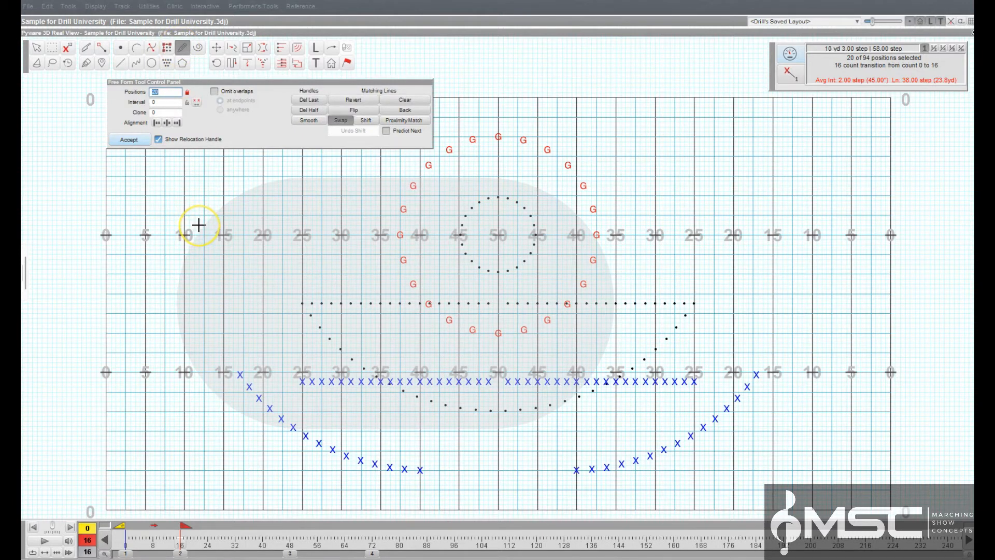